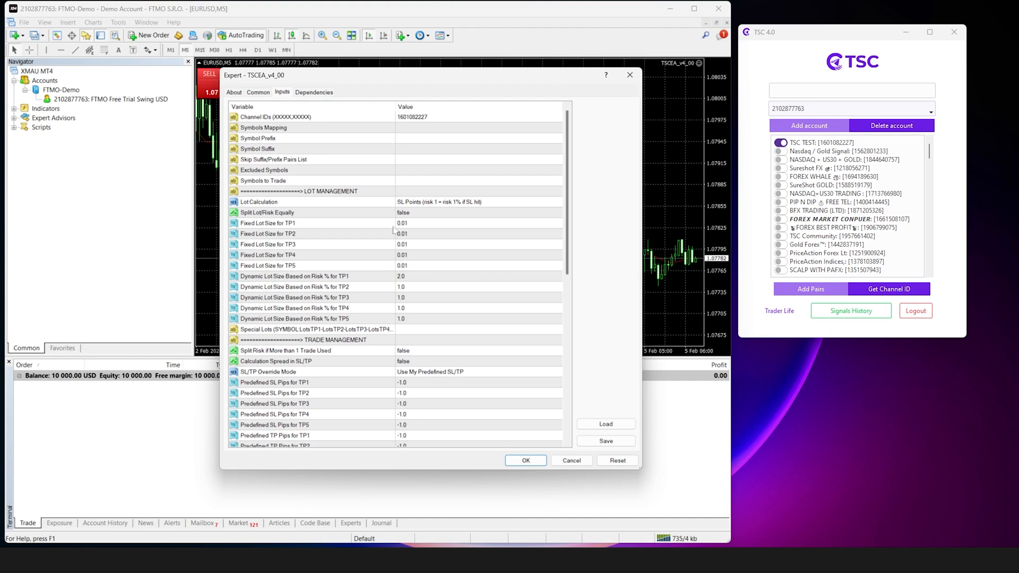
- Set the expert's Special Lots input to USDCAD:0.15 and confirm with OK
left_click(296, 265)
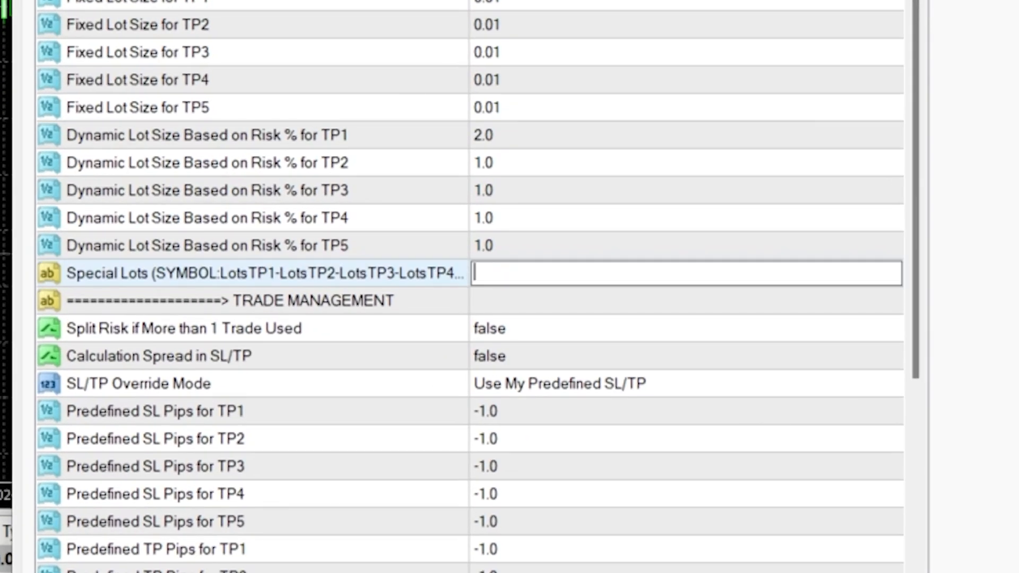
type("USDCAD:")
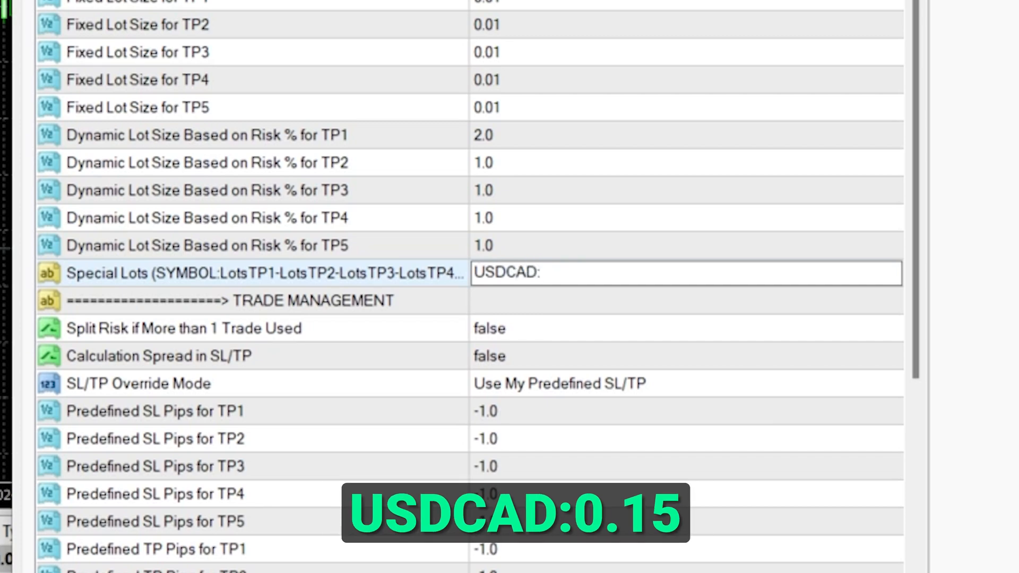
type("0.15")
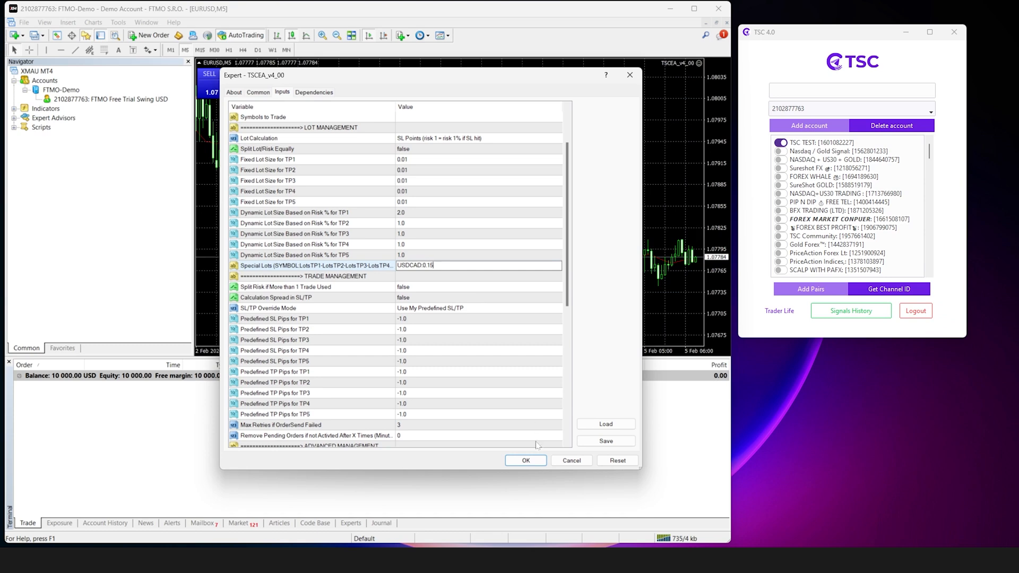
left_click(525, 460)
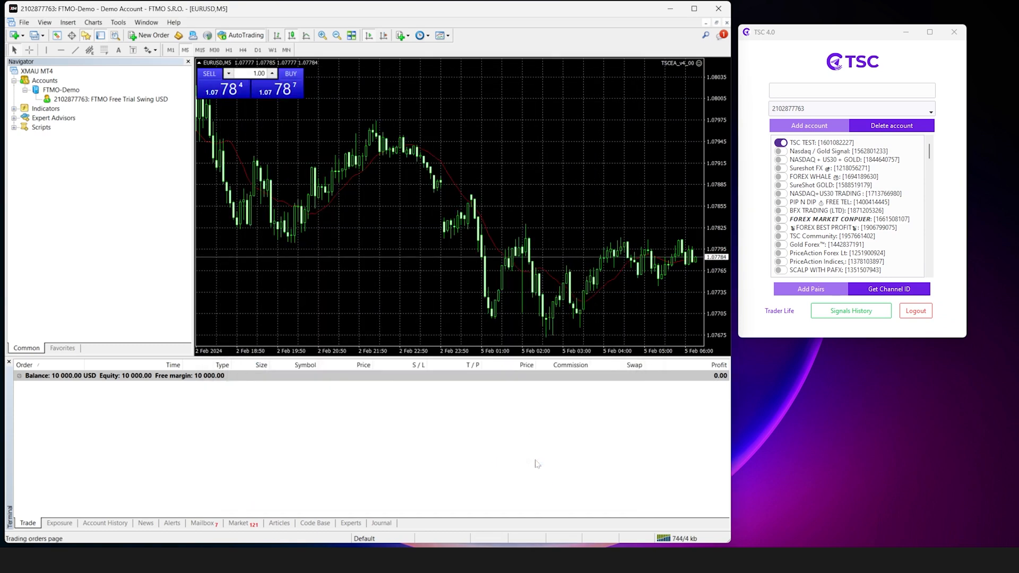
mouse_move(609, 501)
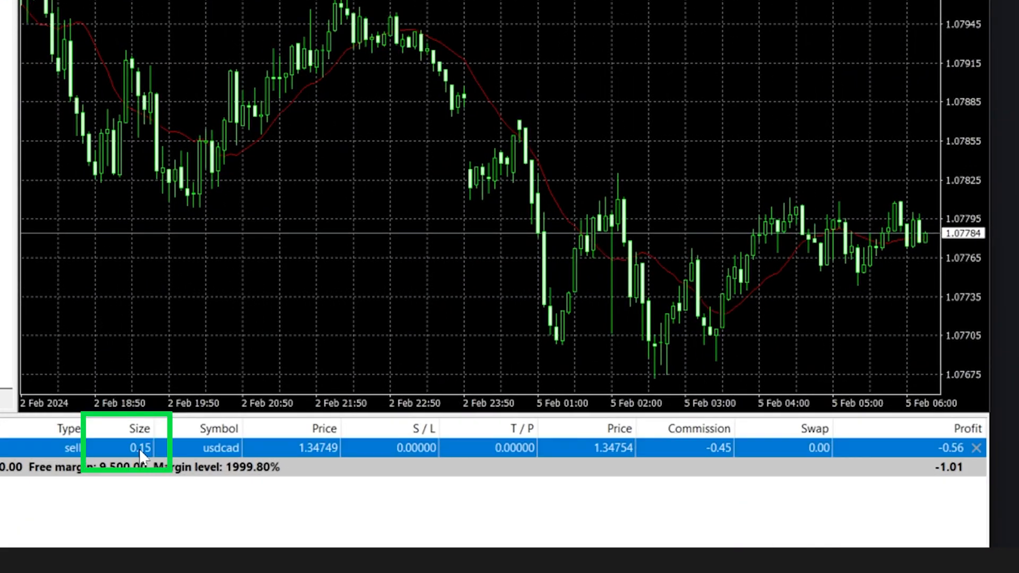
mouse_move(156, 455)
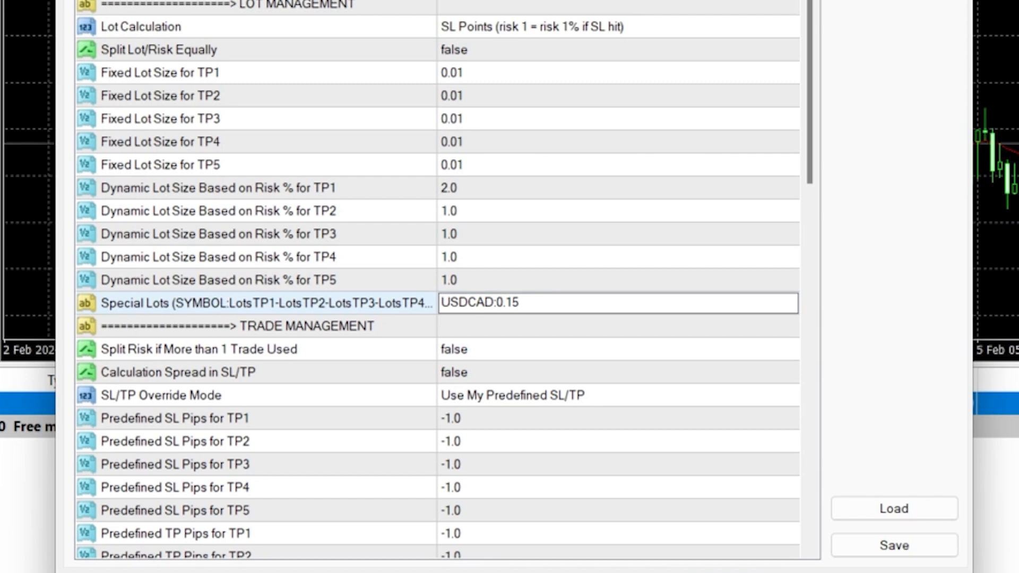
- Append EURUSD:0.01 and XAUUSD:0.10 to Special Lots and apply the inputs
type(".EUR")
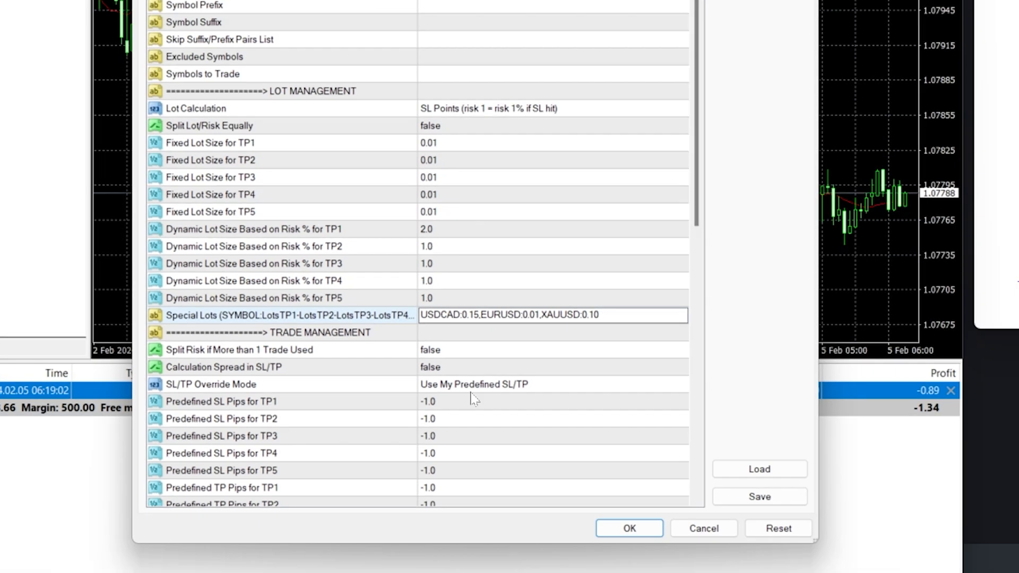
left_click(524, 460)
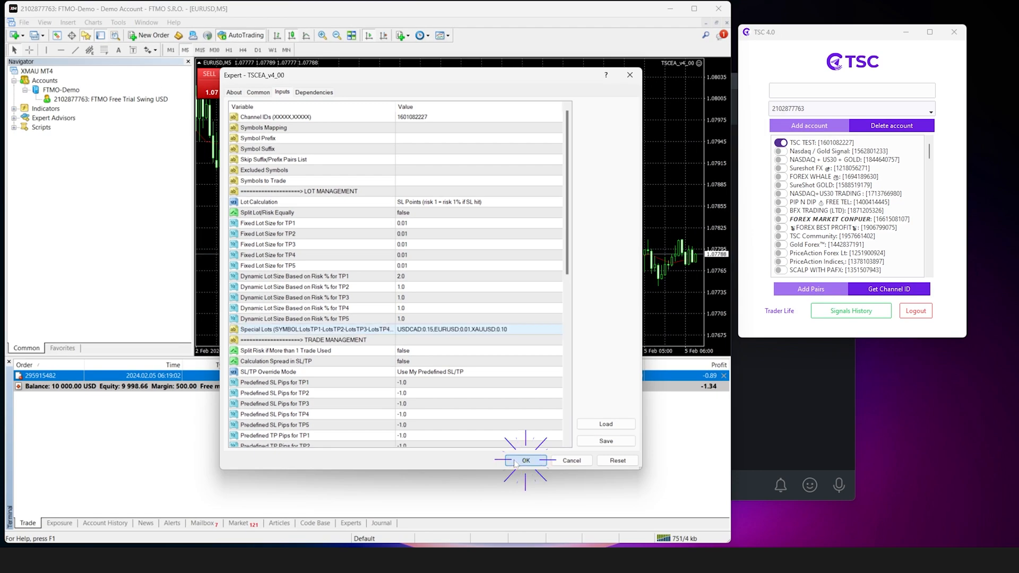
left_click(524, 460)
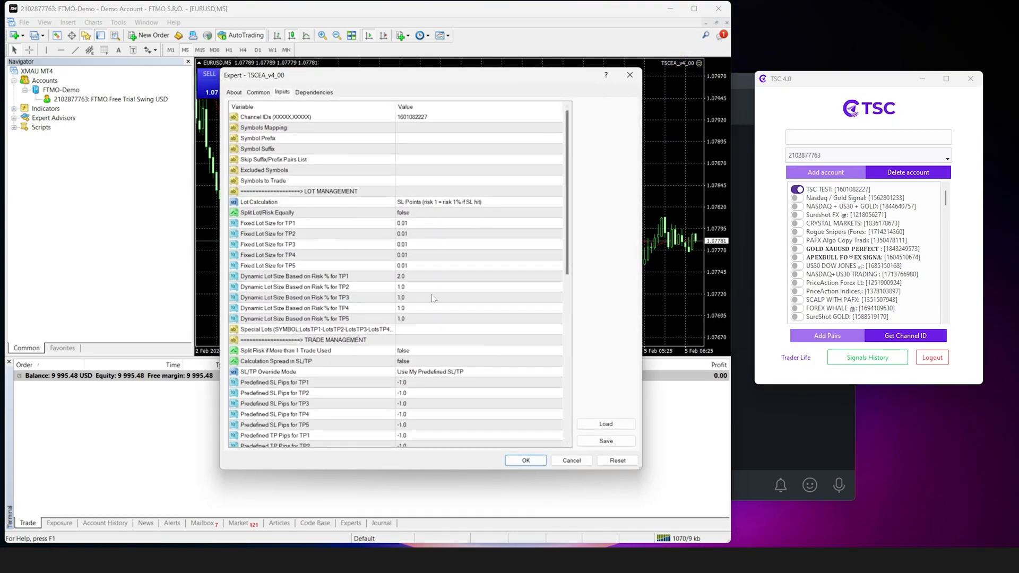
- Begin entering USDCAD into the empty Special Lots field
left_click(478, 329)
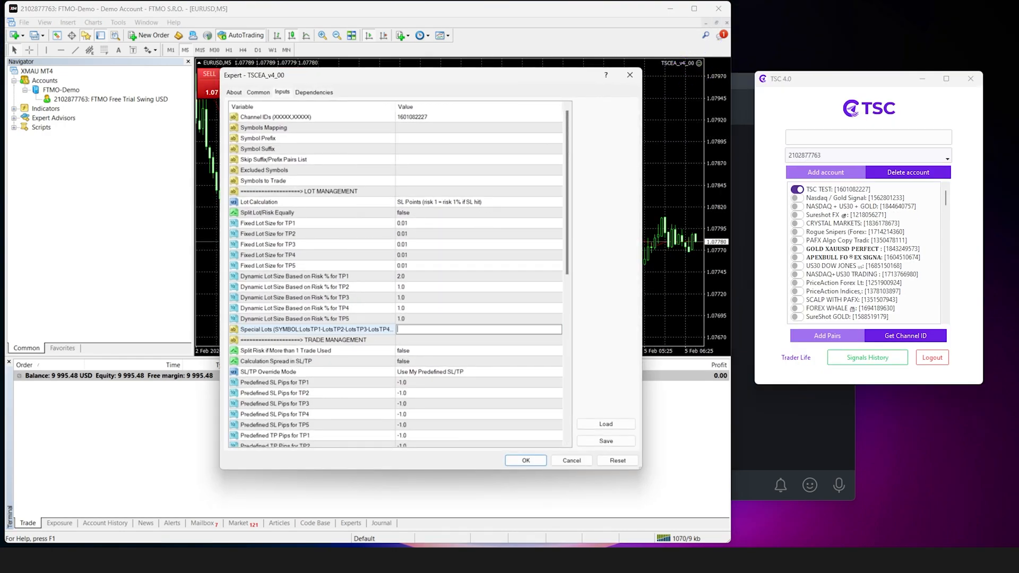
type("USDCAD")
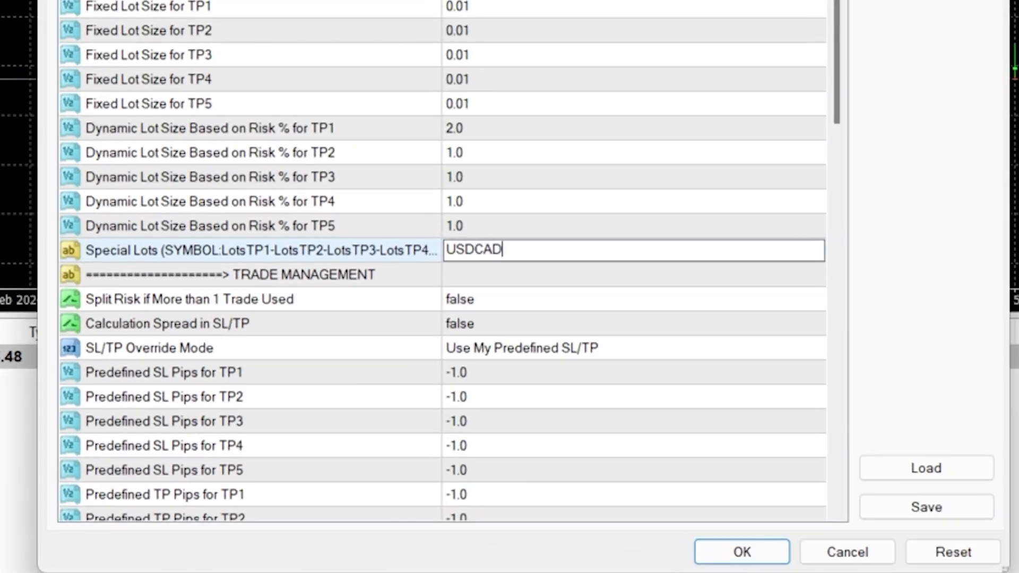
- Extend Special Lots to USDCAD#:0.15 and start the next X symbol entry
type("#0.")
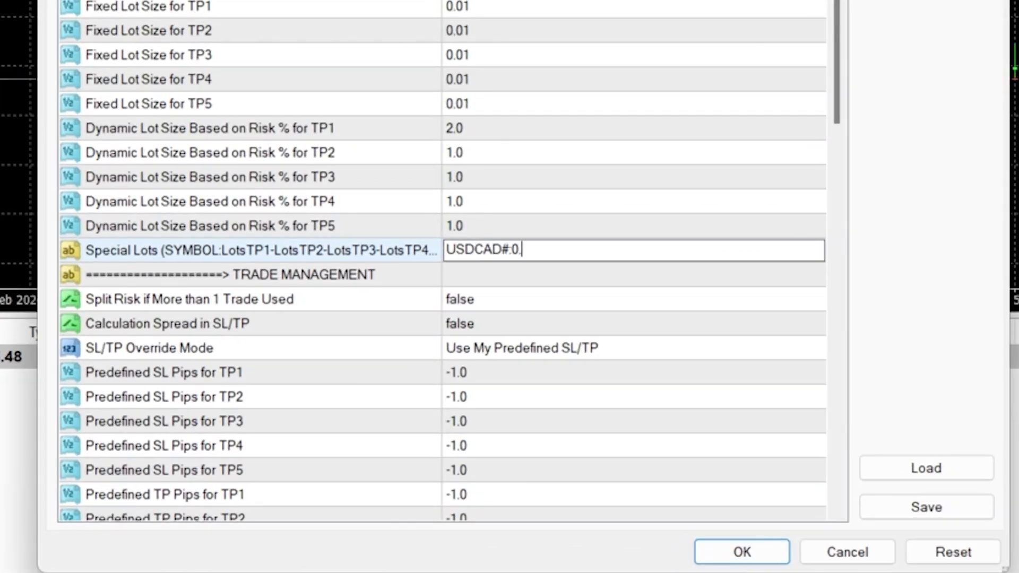
type("15,X")
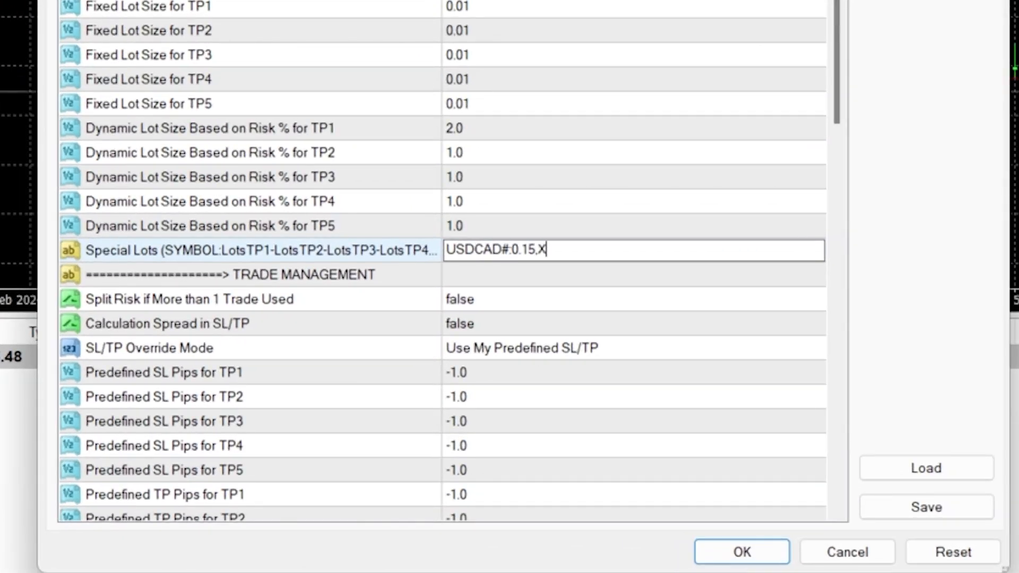